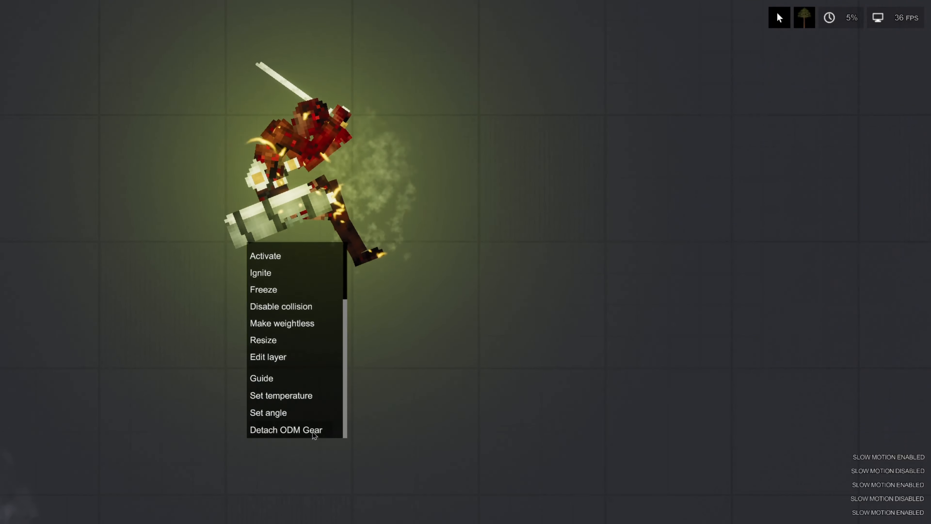
Step: Detach the ODM gear from the burning ragdoll via its context menu
left_click(286, 429)
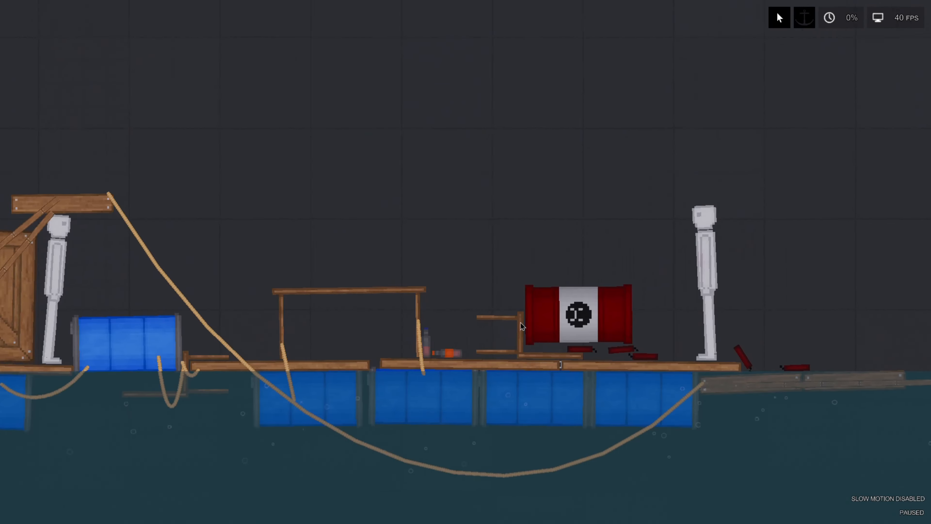
Step: Unpause the simulation so the raft and ragdolls float on the flooded water
key("space")
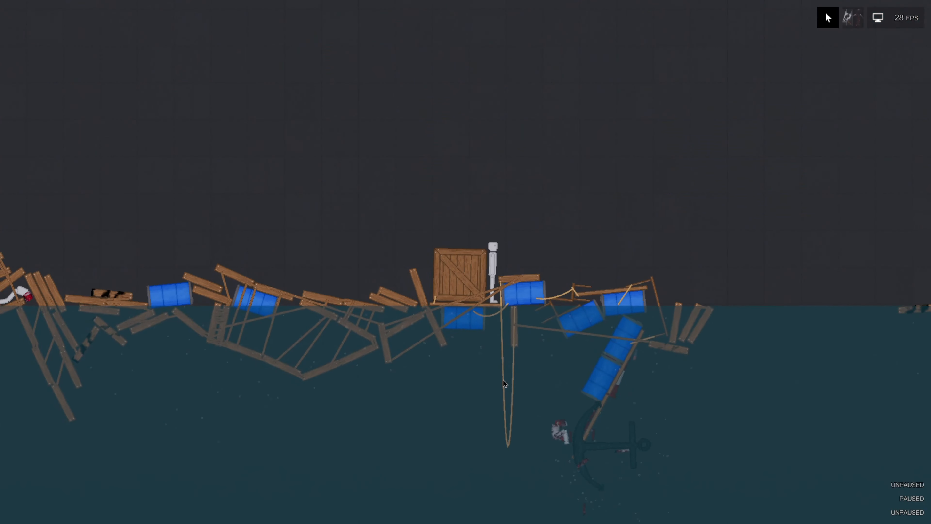